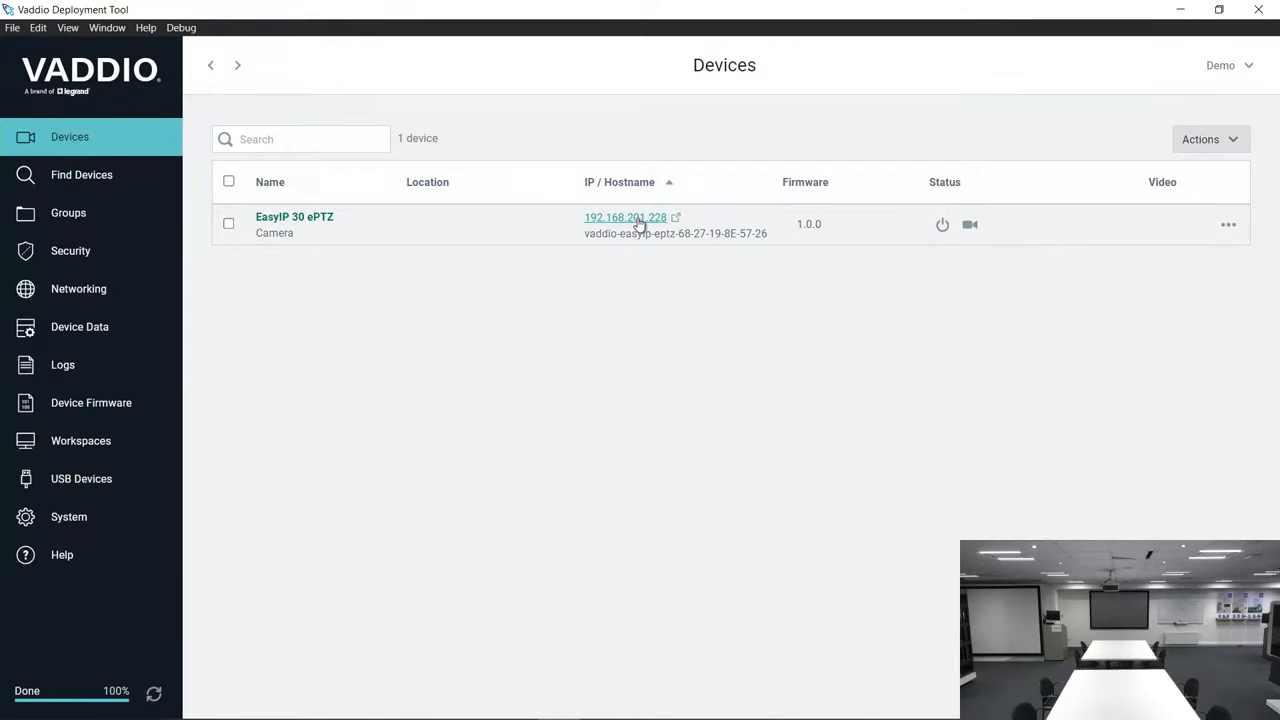
Step: Open the EasyIP 30 ePTZ web interface from its IP address link in Devices
left_click(625, 217)
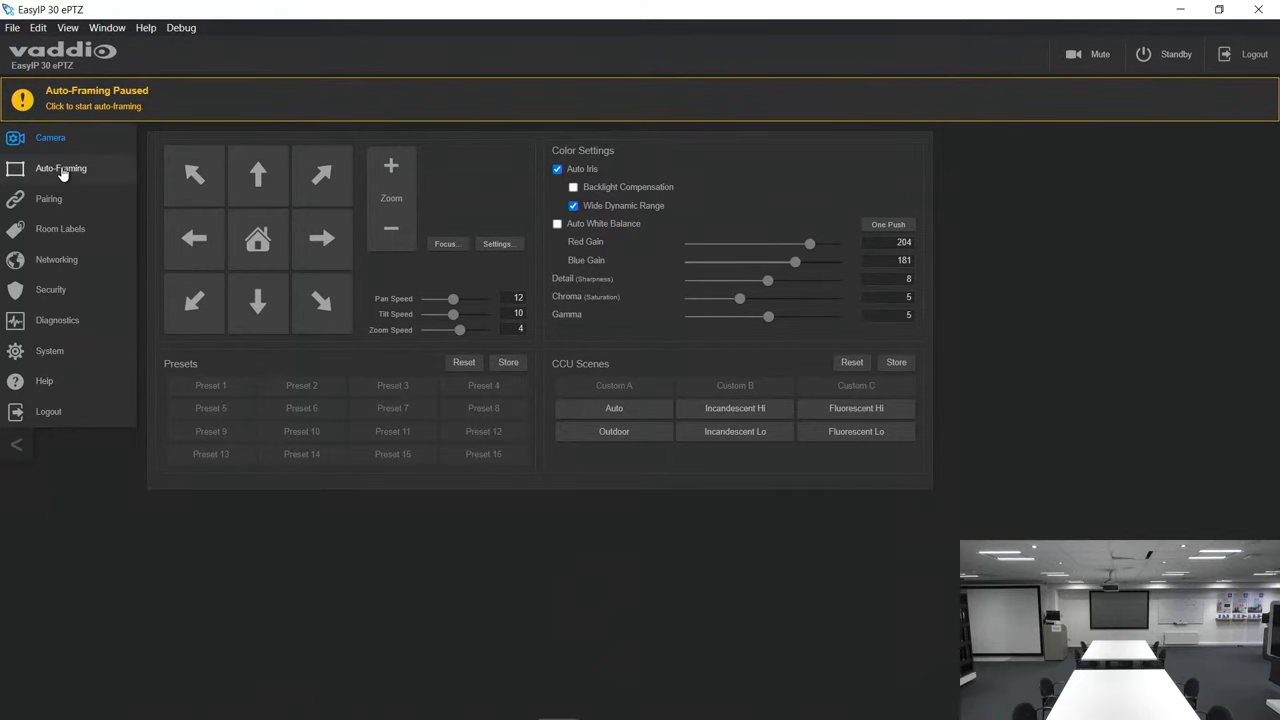
Step: Zoom the lens in one step from Auto-Framing's Optical Zoom control
left_click(60, 168)
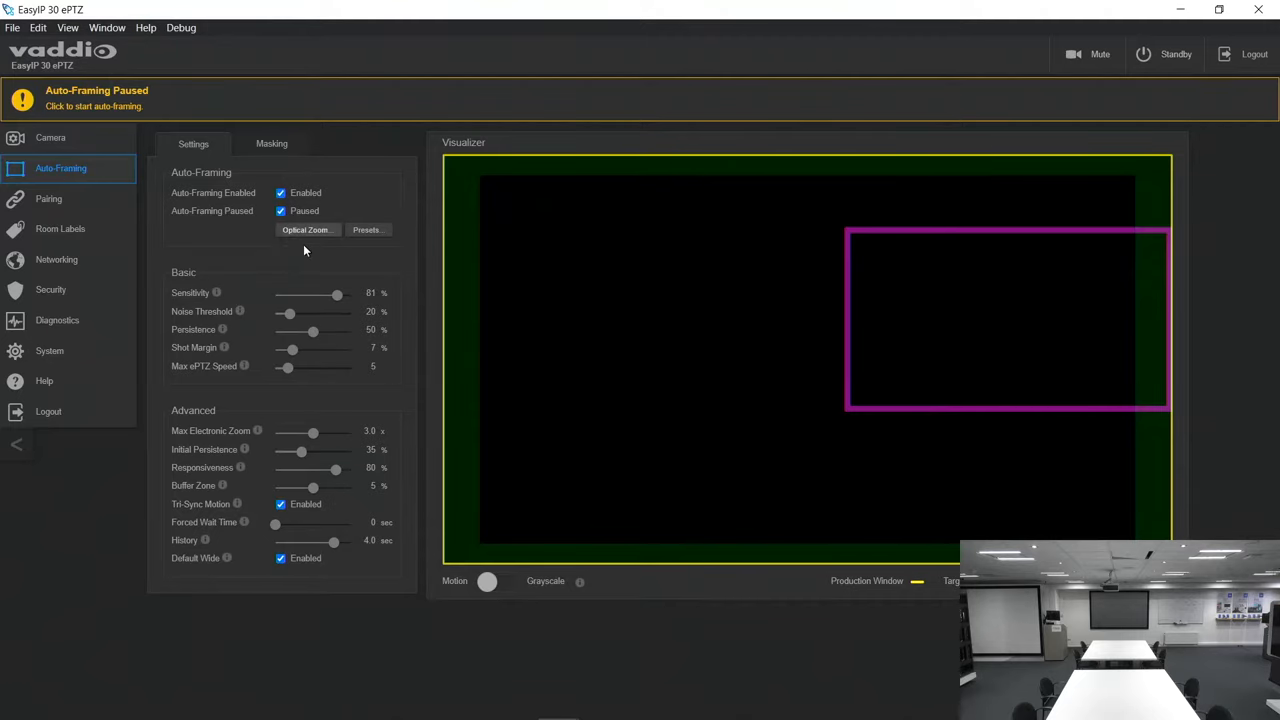
left_click(305, 230)
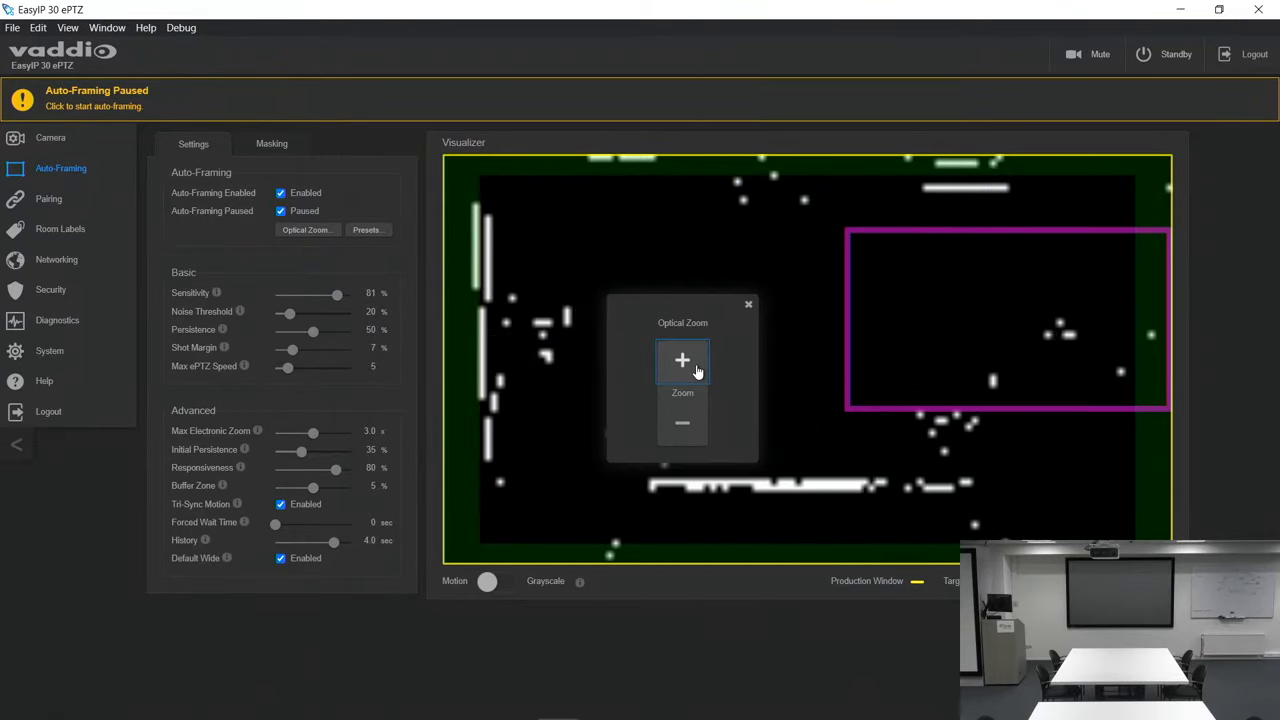
left_click(682, 360)
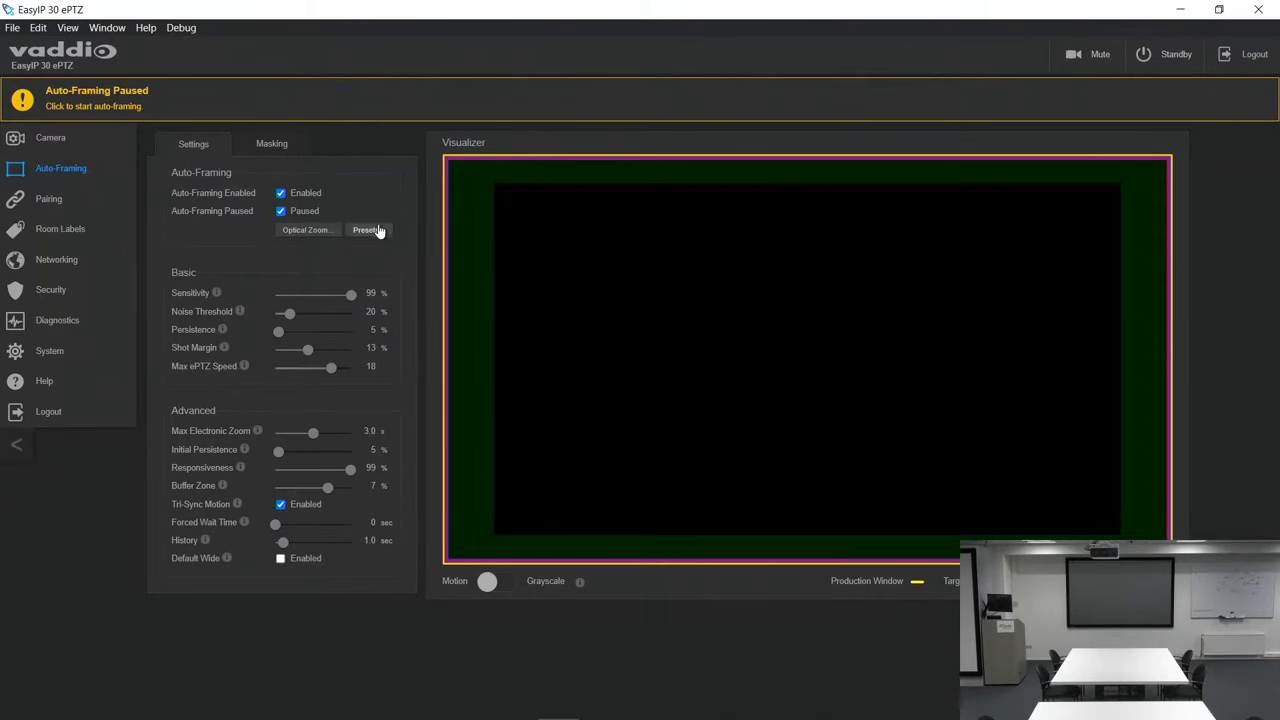
Step: Pick Responsive Lecture Capture from the auto-framing Presets list and confirm with Done
left_click(367, 230)
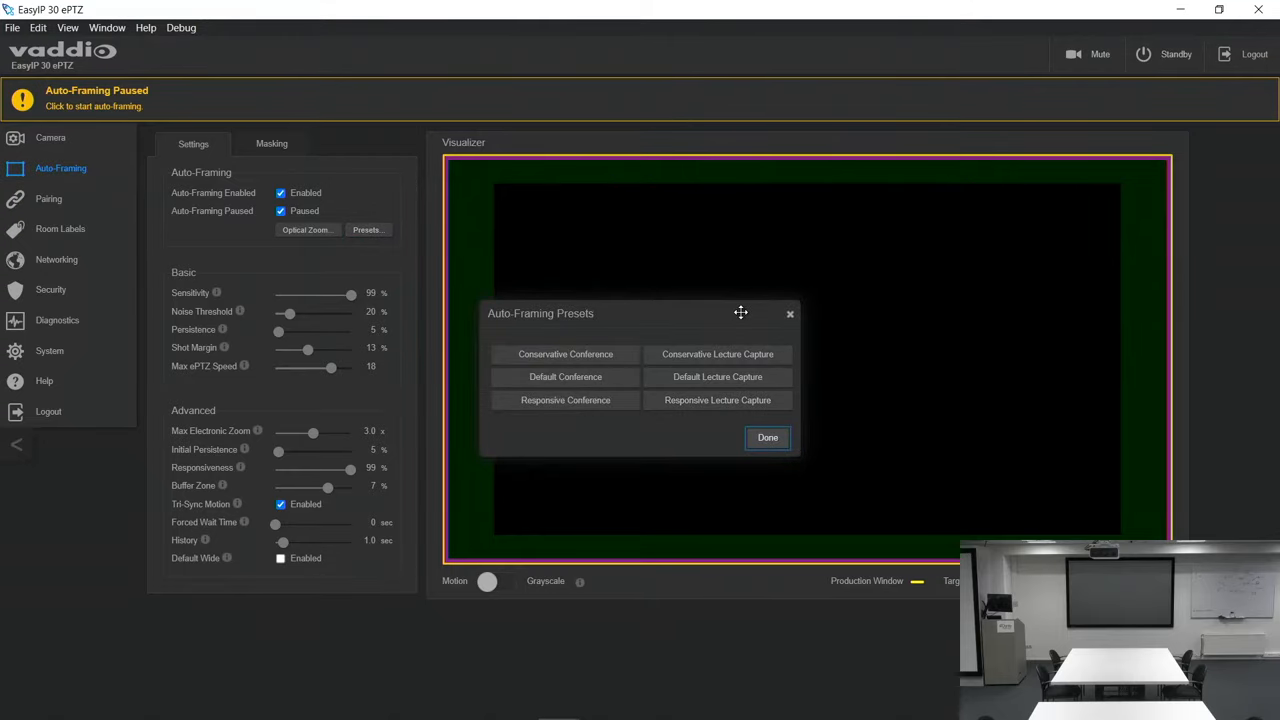
mouse_move(717, 354)
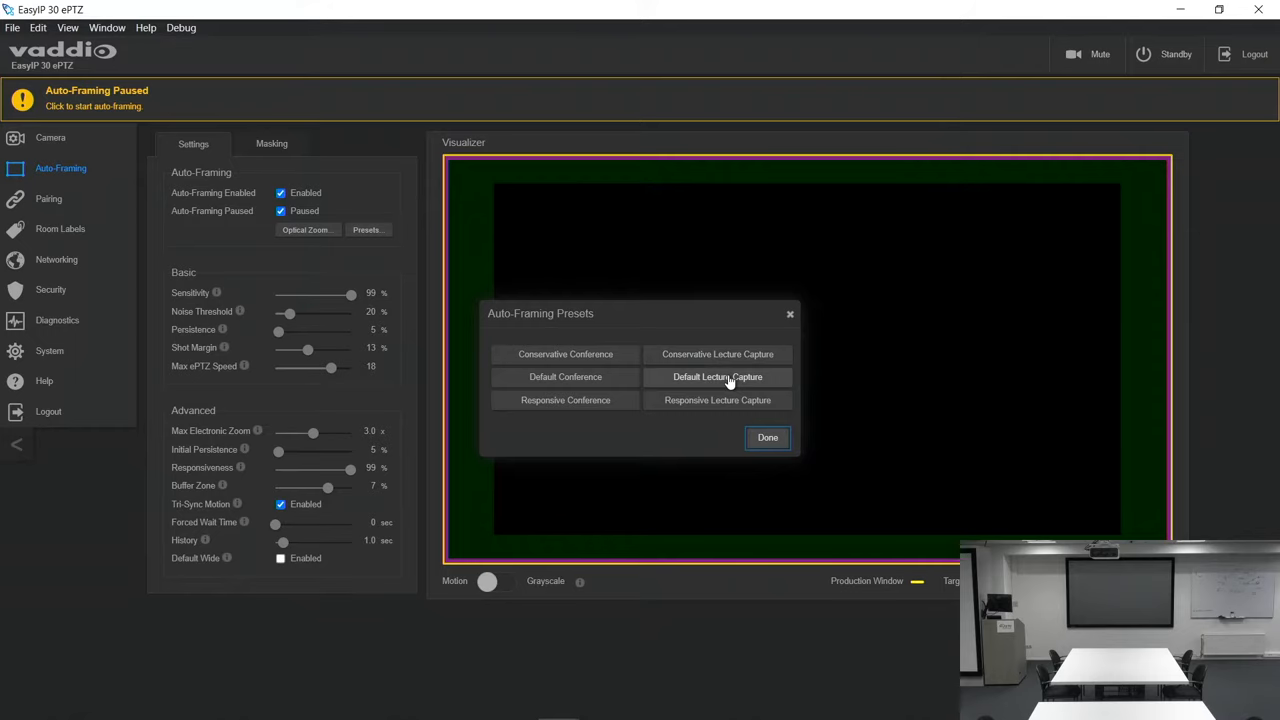
left_click(717, 377)
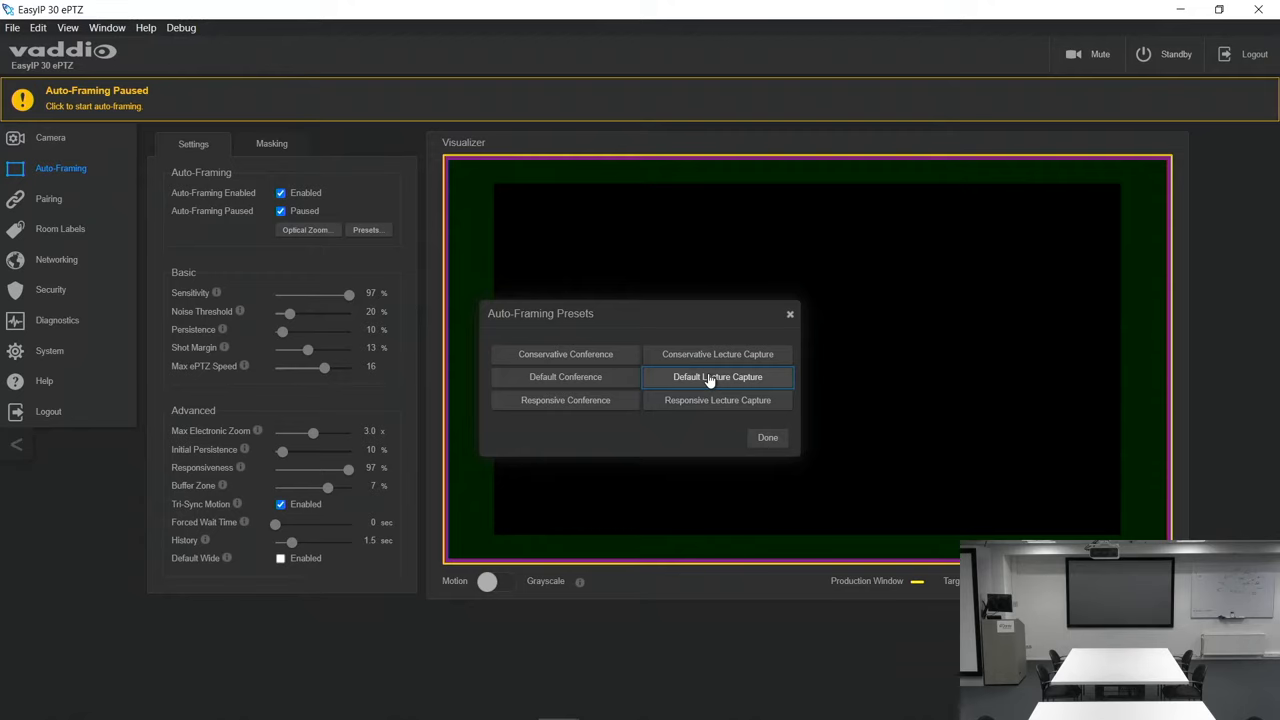
mouse_move(717, 400)
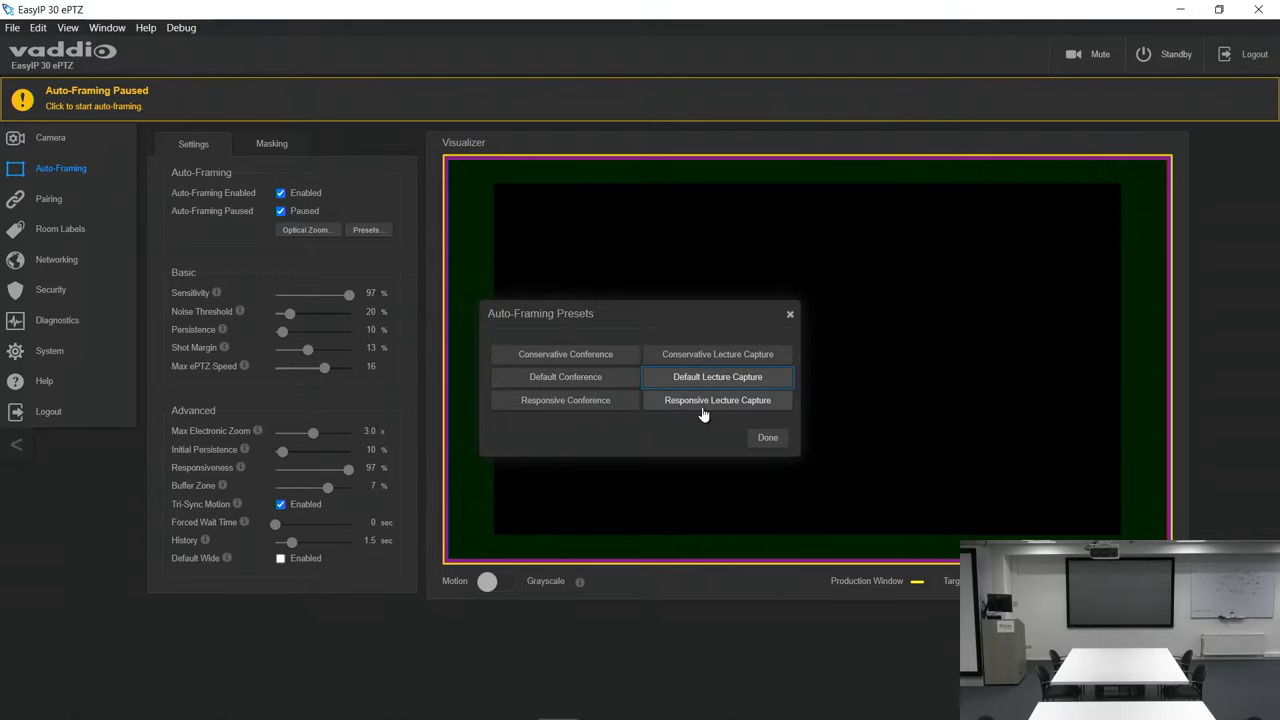
left_click(717, 400)
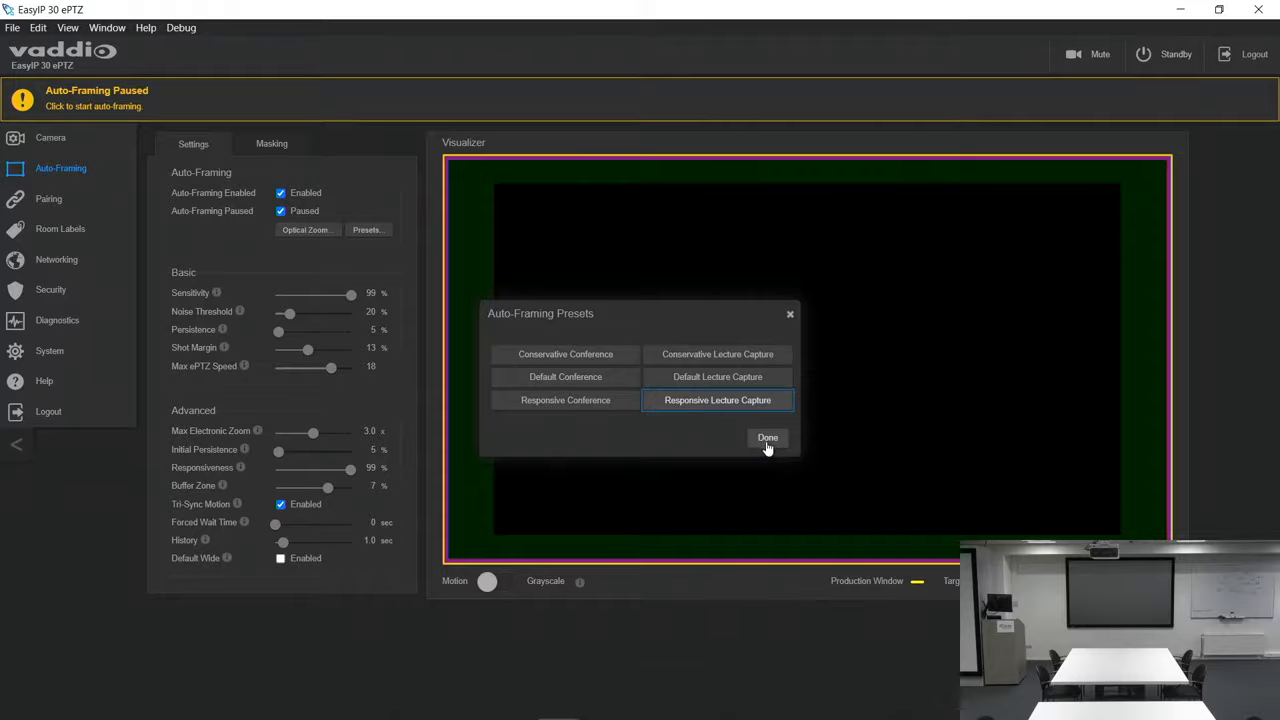
left_click(767, 438)
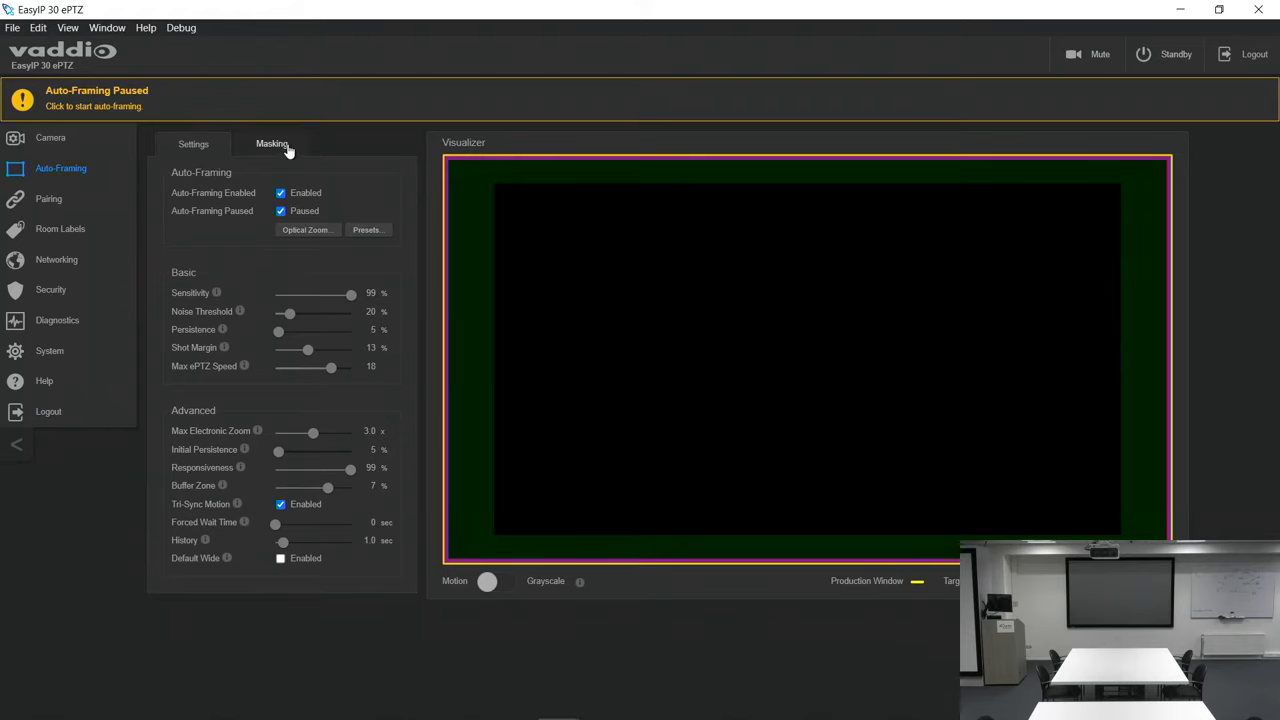
Step: Add an enabled Mask 16 from the Masking tab over the room view
left_click(272, 143)
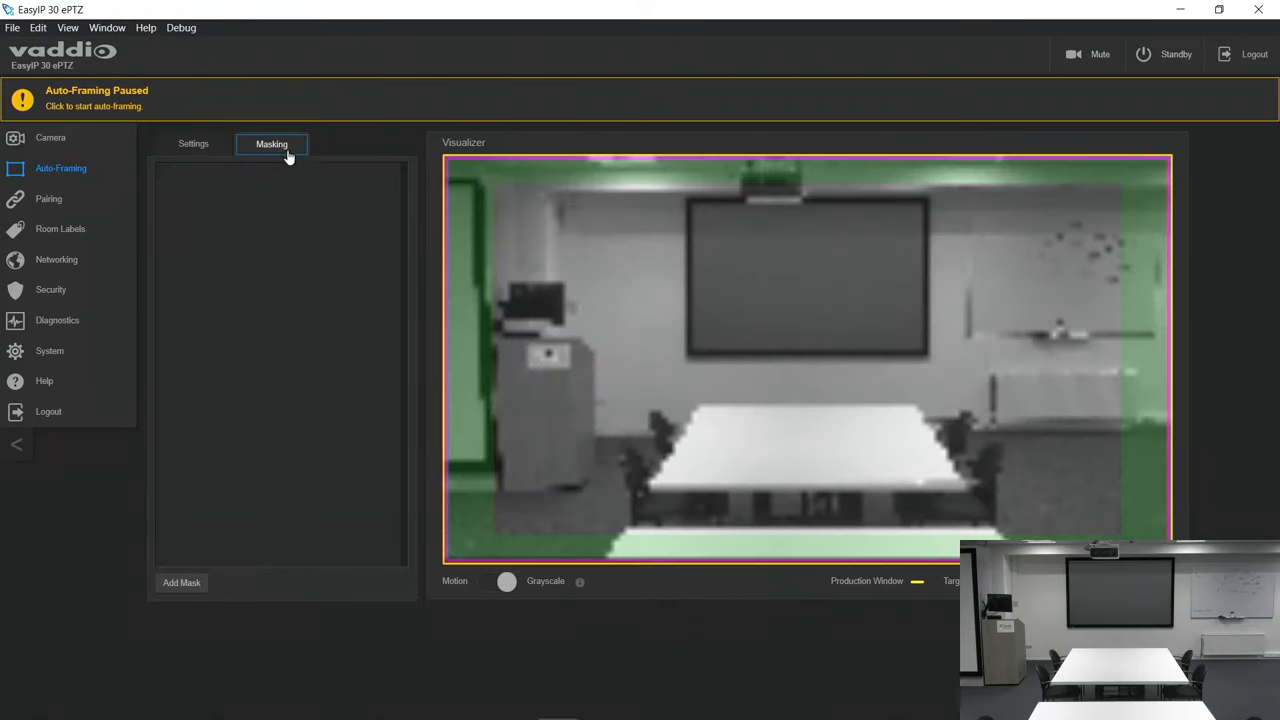
mouse_move(556, 442)
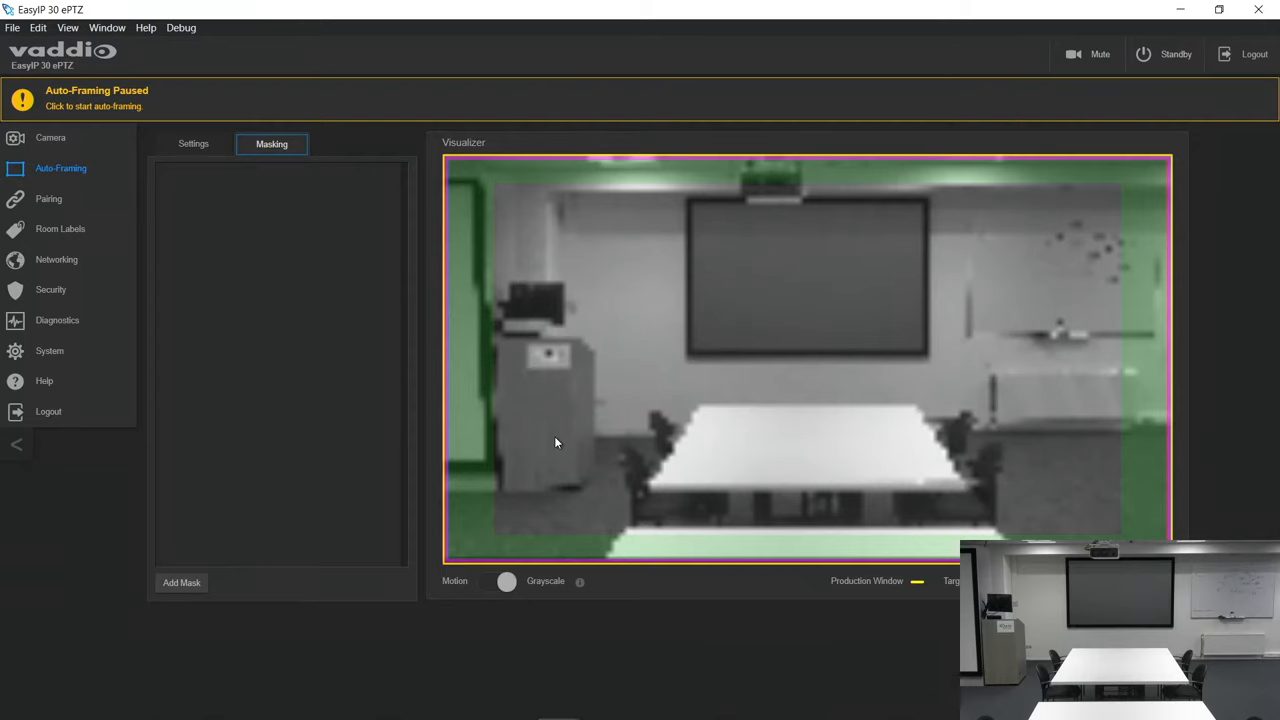
mouse_move(200, 523)
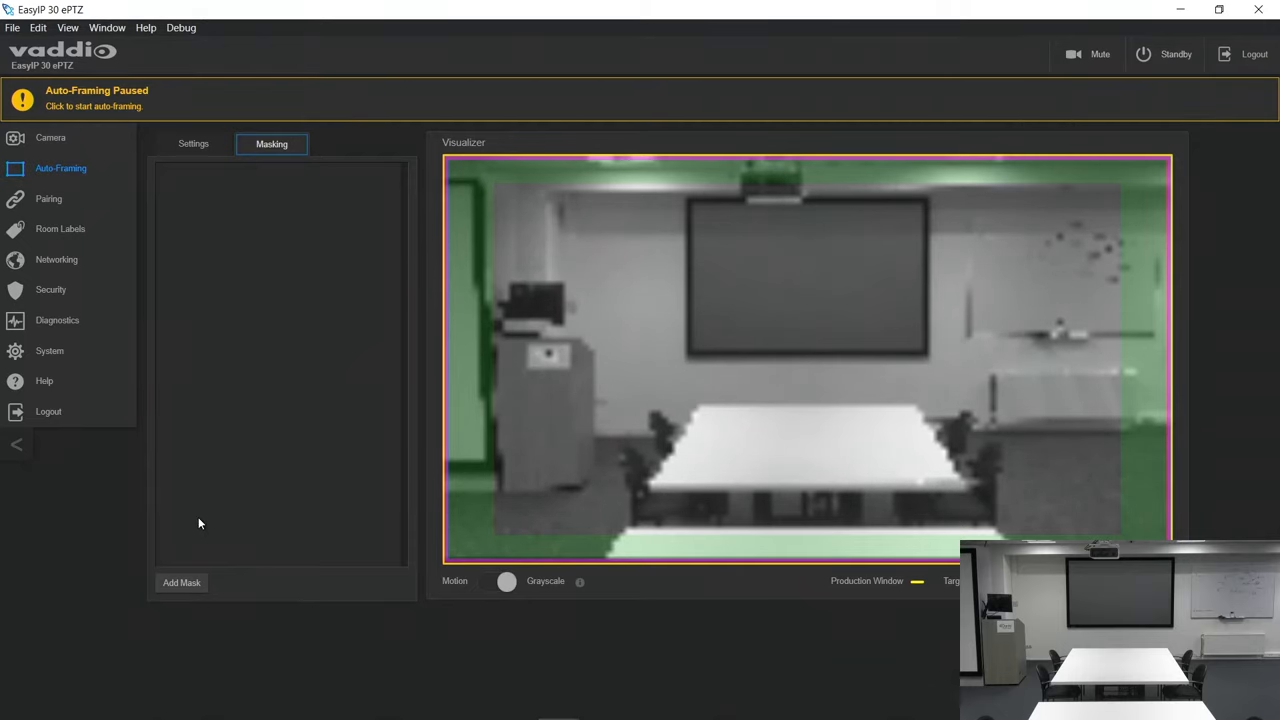
left_click(181, 583)
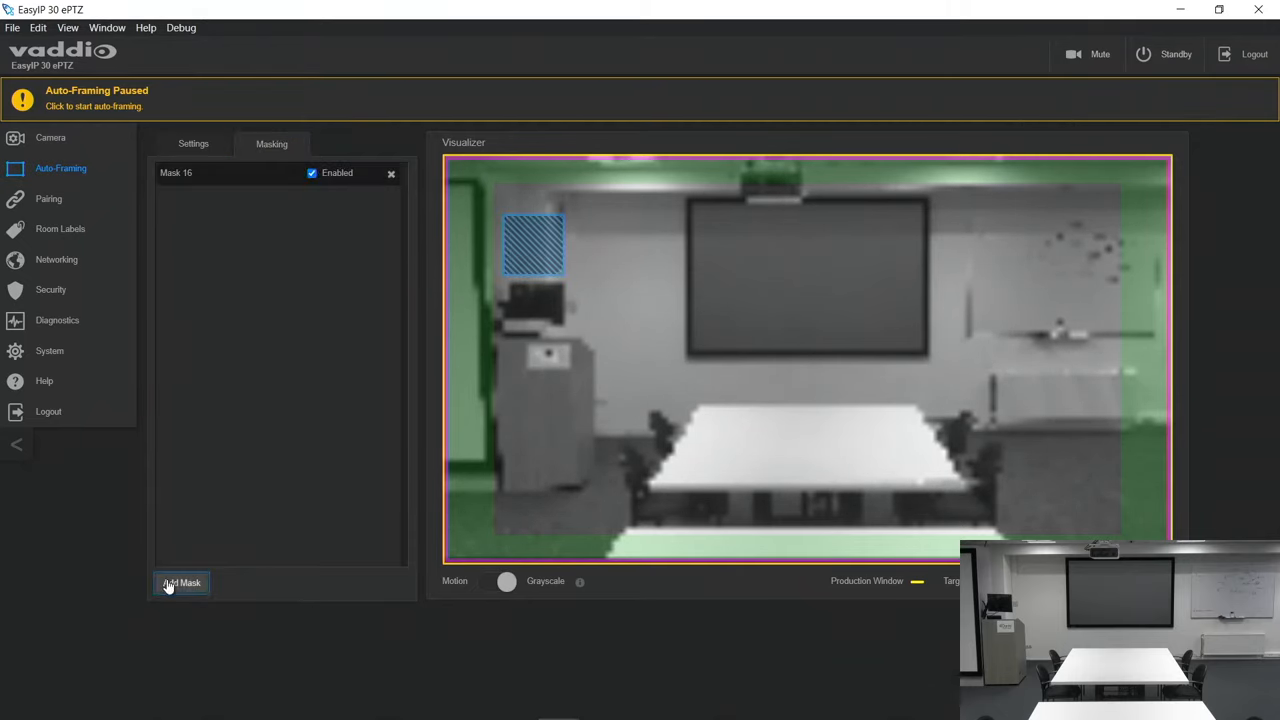